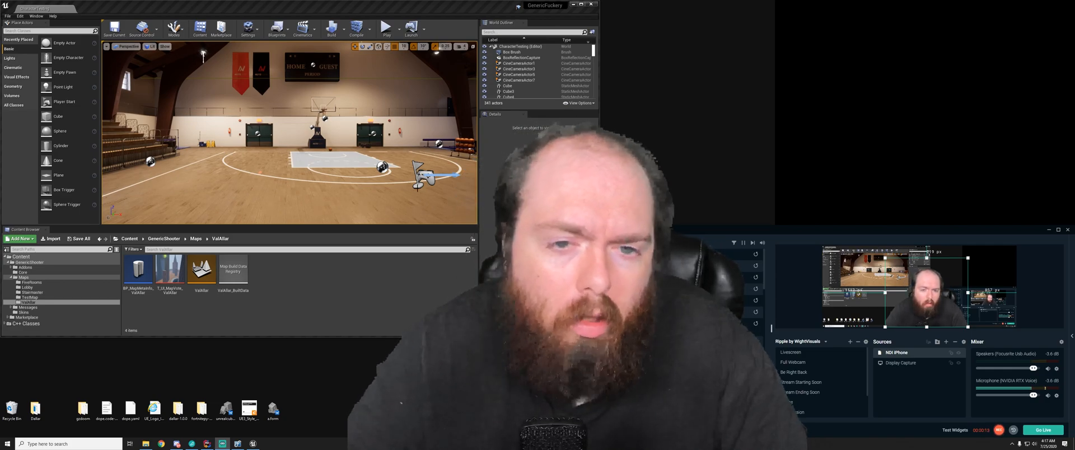
Bring up NotificationManager.cpp in Rider and scroll down to the notification offset comment
click(332, 29)
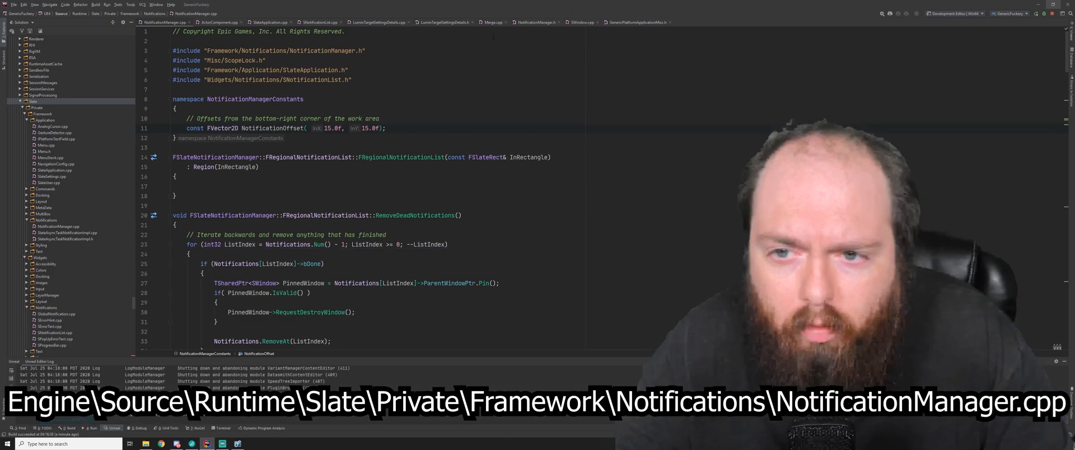
scroll(down, 3)
text(lef)
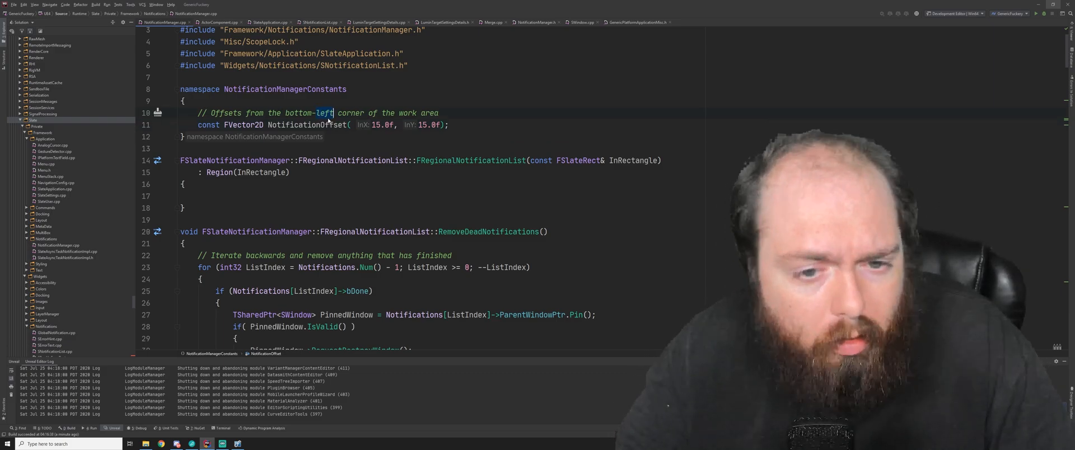
text(right)
click(324, 124)
text( + 1520.0f)
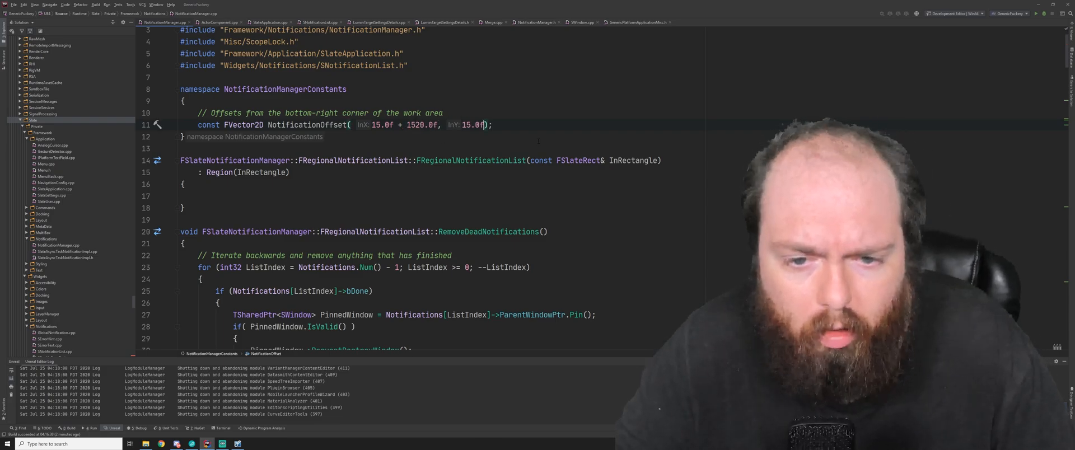
Add 360 to the Y value of NotificationOffset so it reads 15.0f + 360.0f
text(+ 36.0)
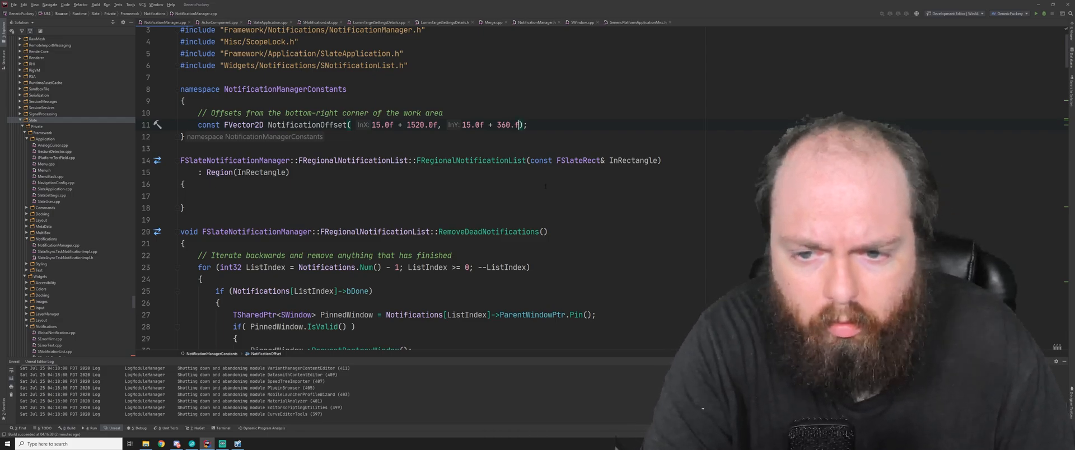
click(181, 196)
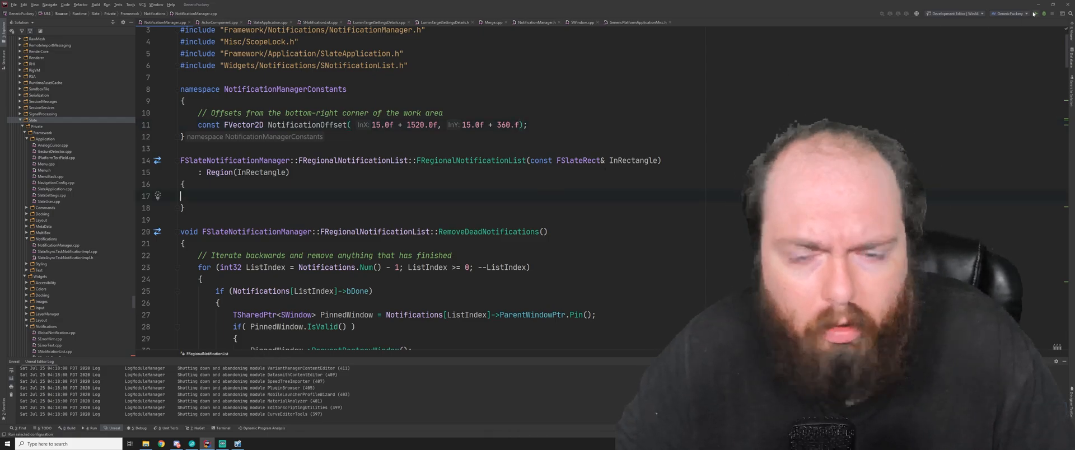